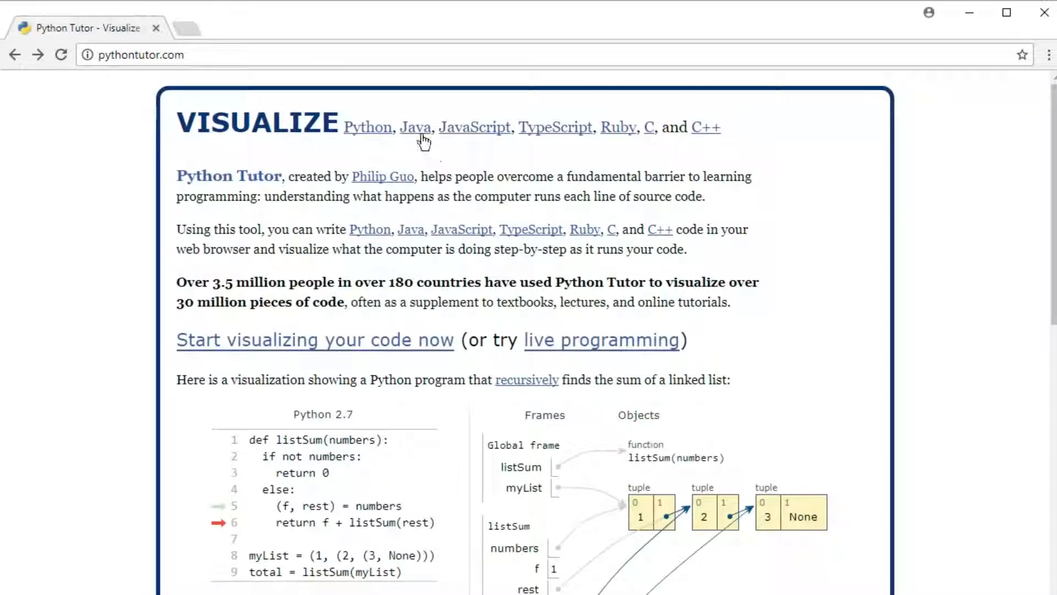
Open the Java Tutor editor with its default Java 8 class template.
{"action": "left_click", "coordinate": [416, 128]}
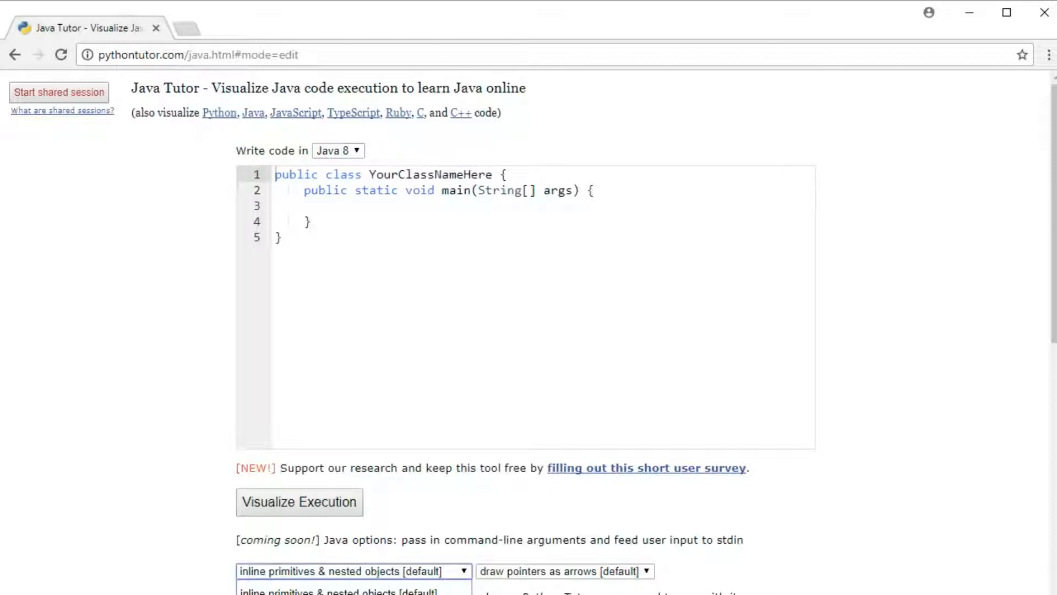
Select 'render all objects on the heap' and load the 62-line ArrayDemo program into the editor.
{"action": "left_click", "coordinate": [350, 570]}
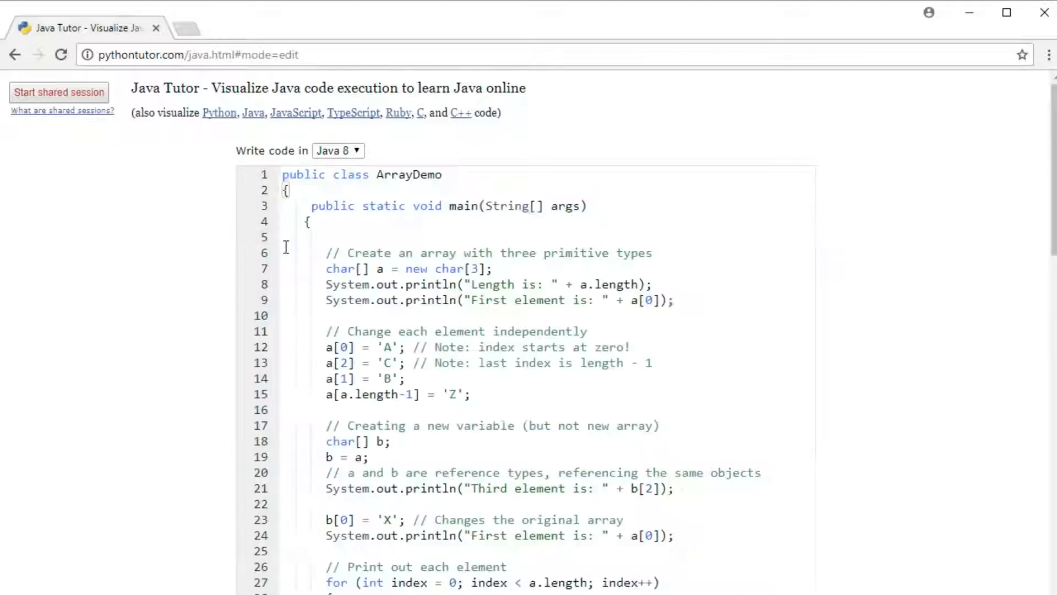
{"action": "scroll", "scroll_direction": "down", "scroll_amount": 3}
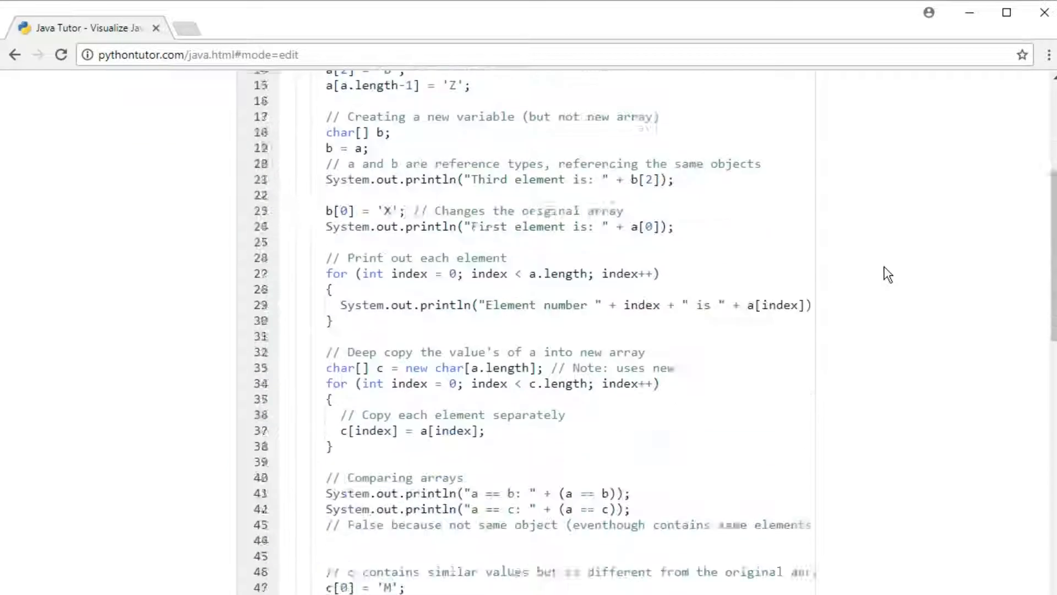
{"action": "scroll", "scroll_direction": "down", "scroll_amount": 3}
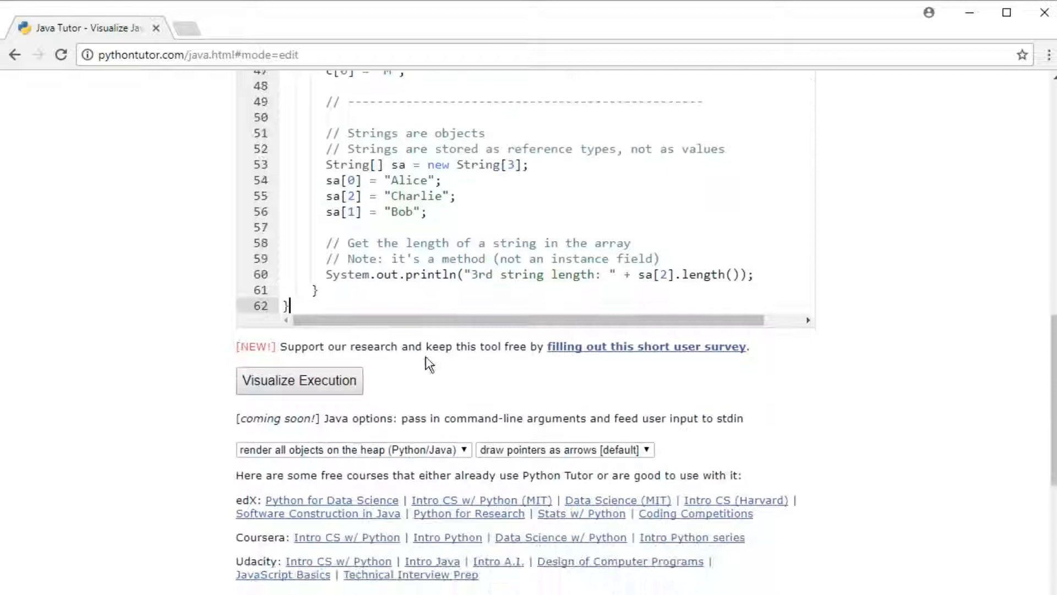
Launch Visualize Execution so ArrayDemo pauses before line 7 with the main frame shown.
{"action": "left_click", "coordinate": [299, 380]}
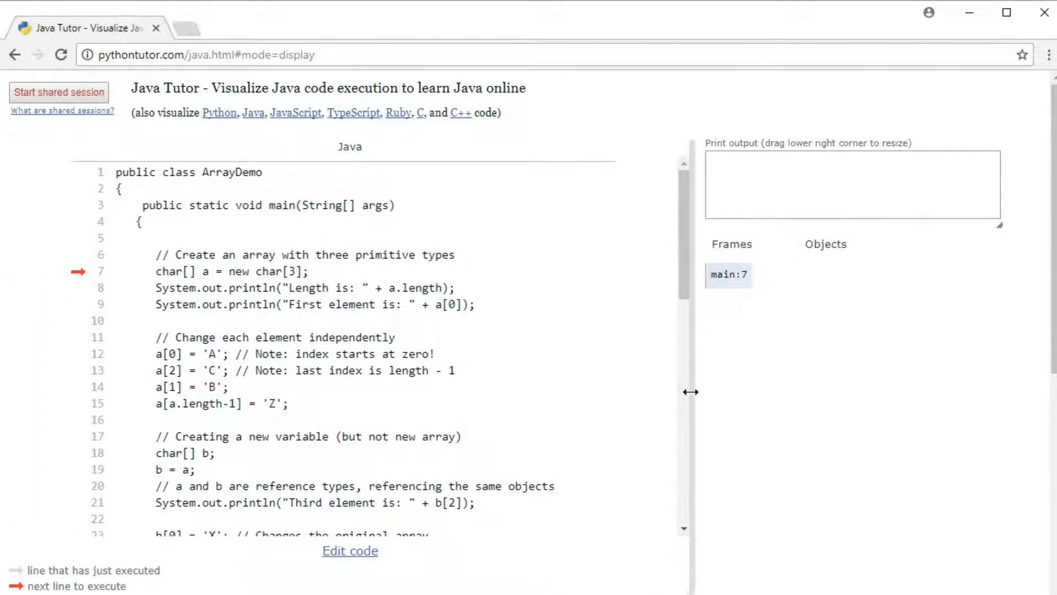
{"action": "mouse_move", "coordinate": [483, 385]}
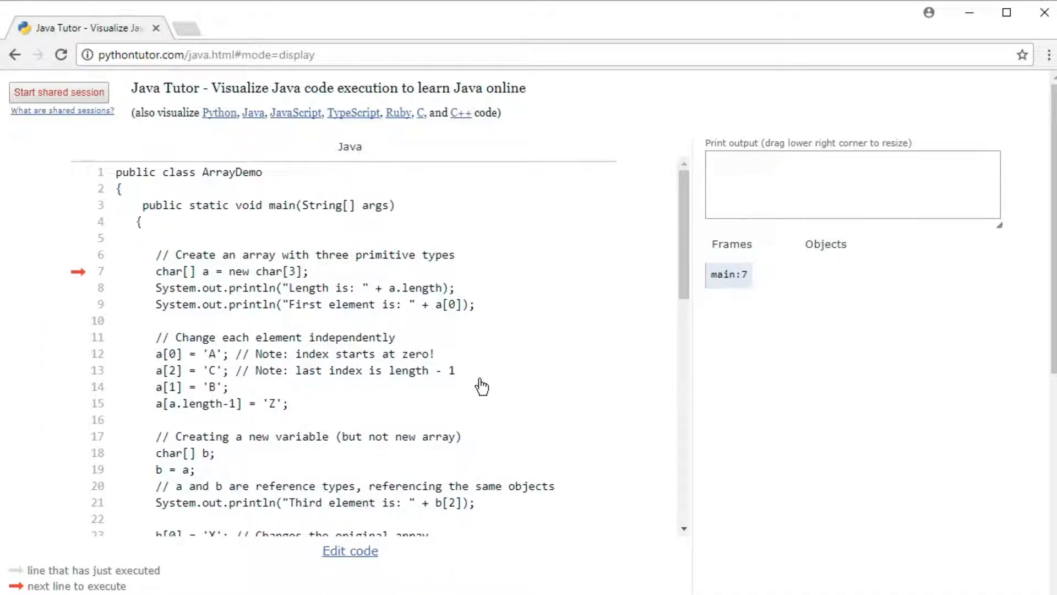
{"action": "mouse_move", "coordinate": [84, 287]}
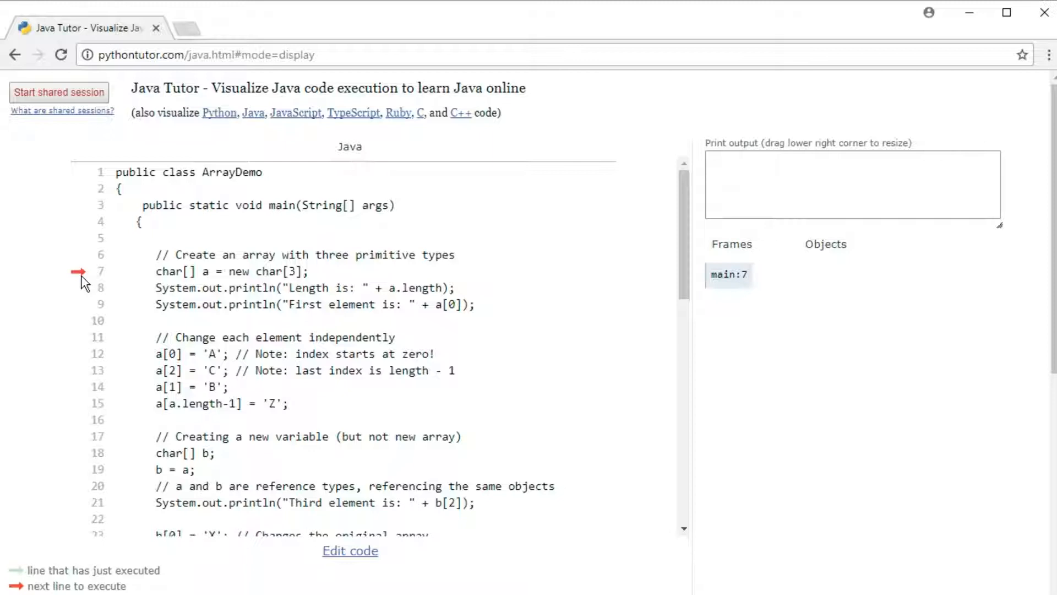
{"action": "mouse_move", "coordinate": [210, 291]}
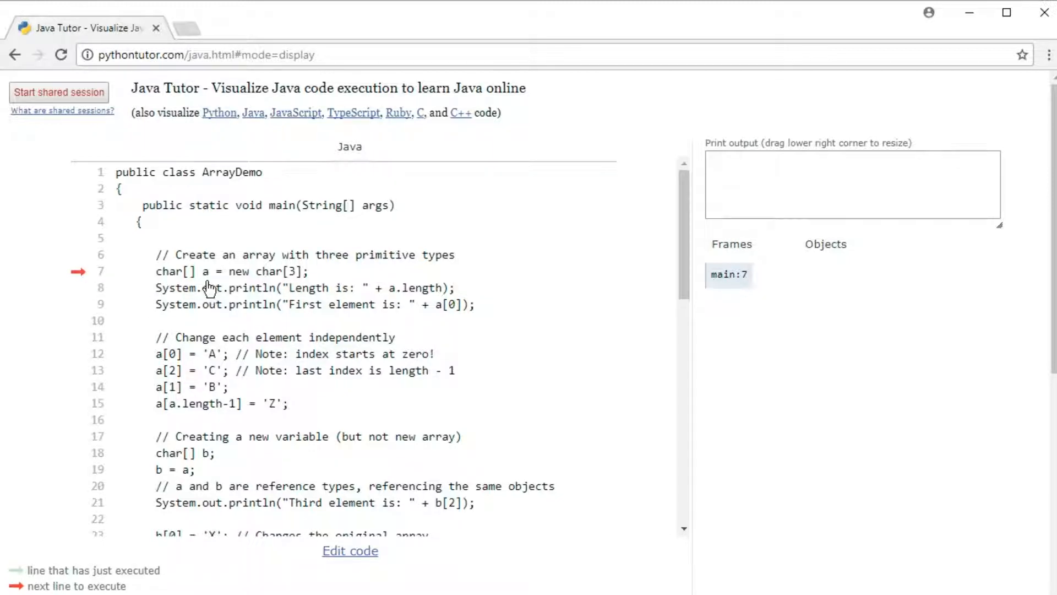
{"action": "mouse_move", "coordinate": [207, 278]}
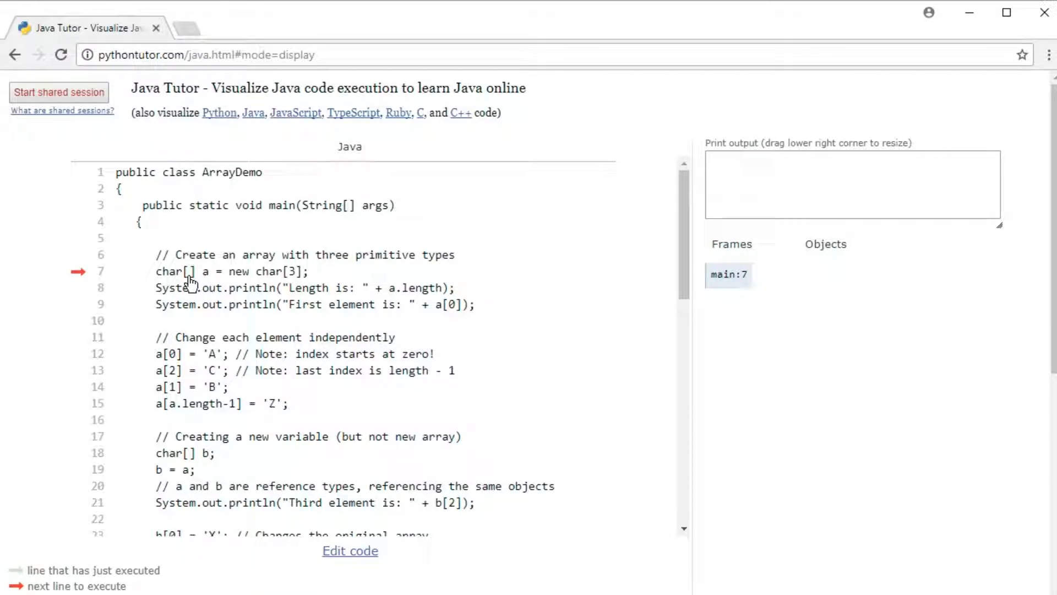
{"action": "mouse_move", "coordinate": [167, 279]}
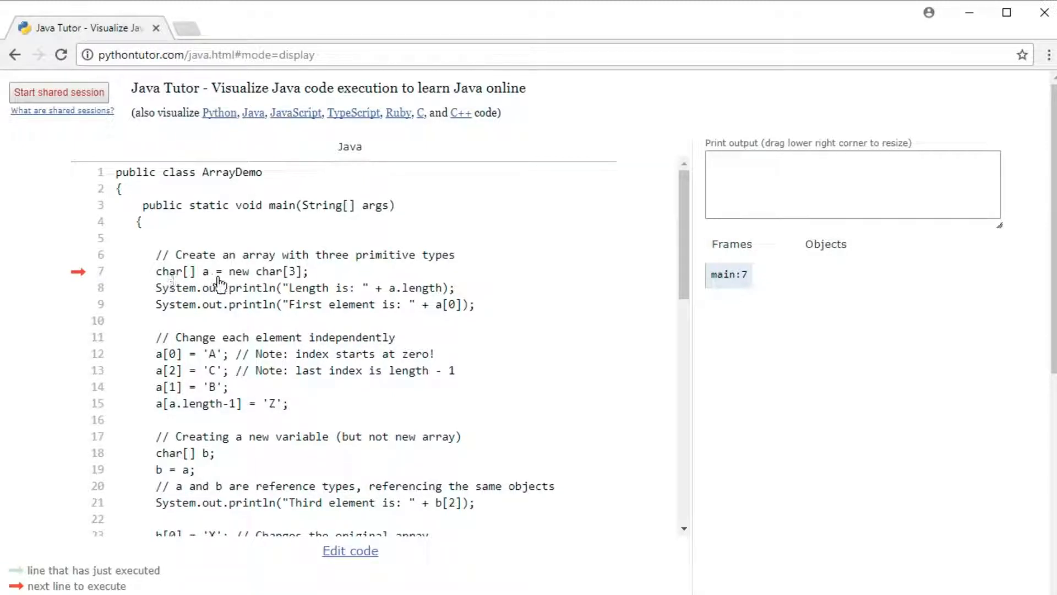
{"action": "mouse_move", "coordinate": [236, 287]}
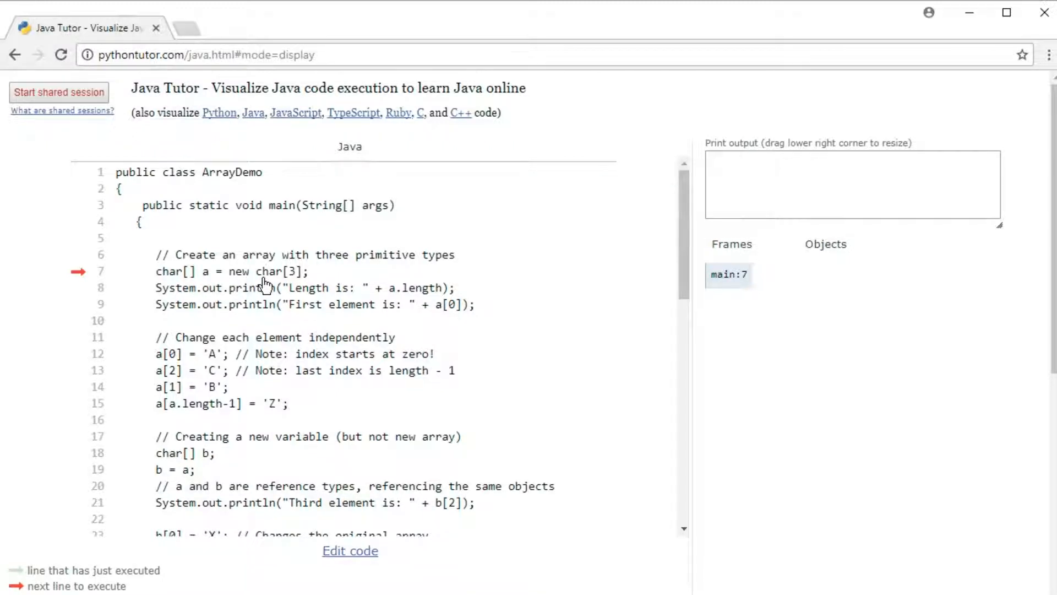
{"action": "mouse_move", "coordinate": [290, 285]}
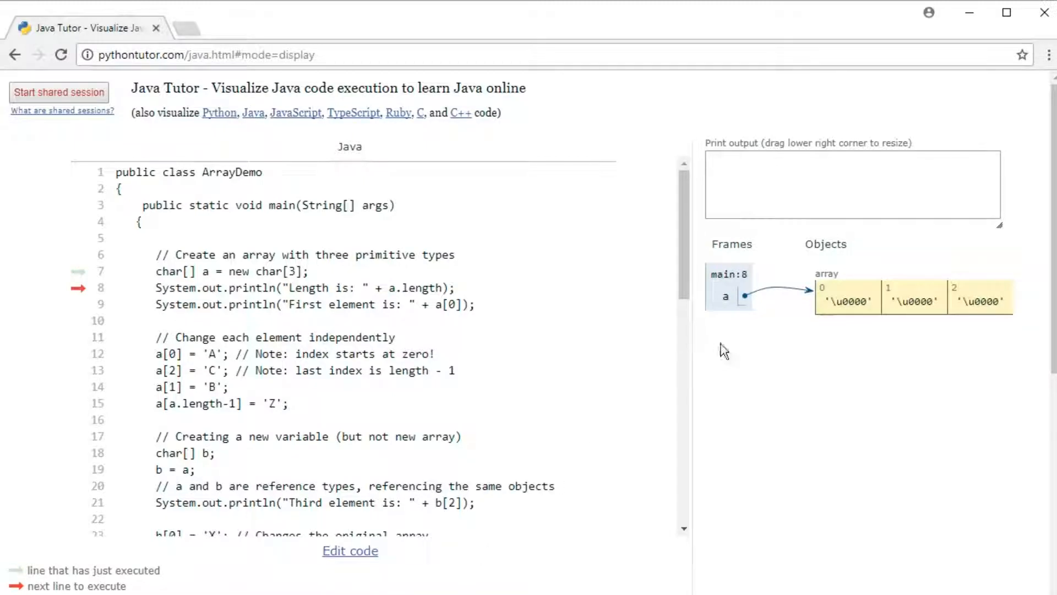
{"action": "mouse_move", "coordinate": [748, 313]}
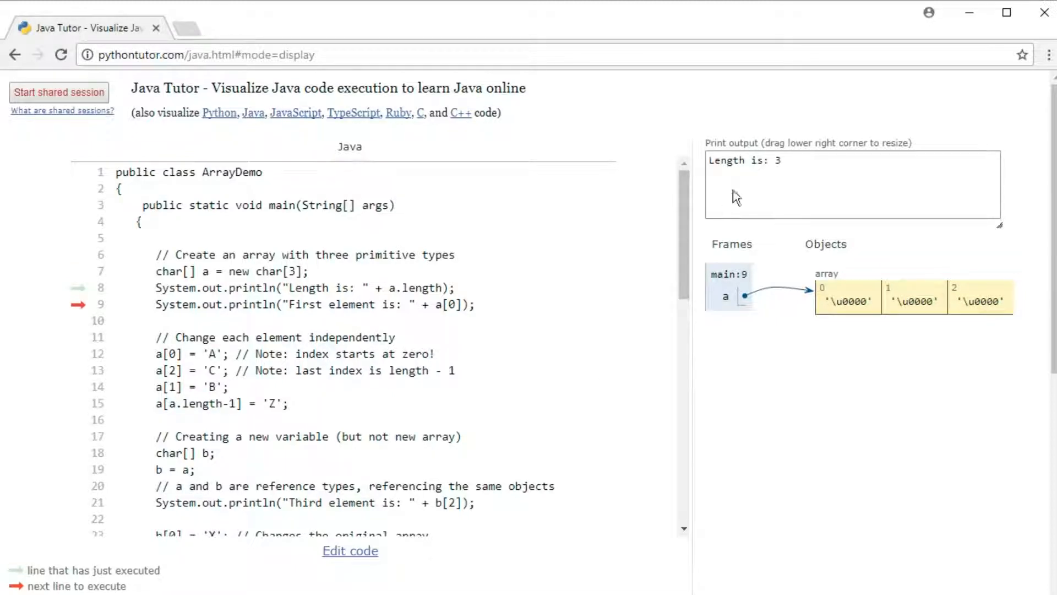
{"action": "mouse_move", "coordinate": [779, 174]}
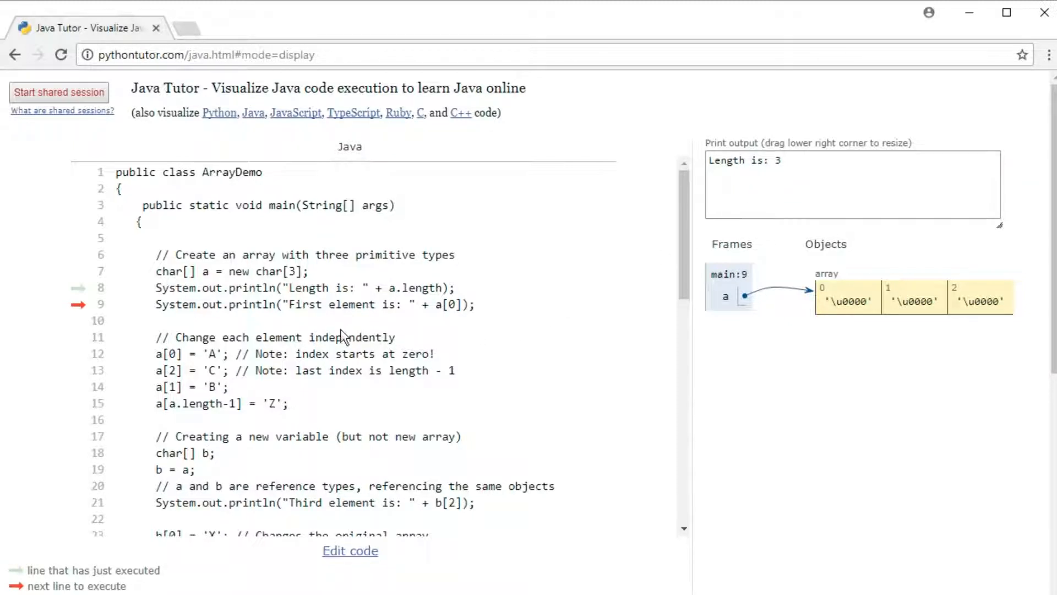
{"action": "mouse_move", "coordinate": [447, 325]}
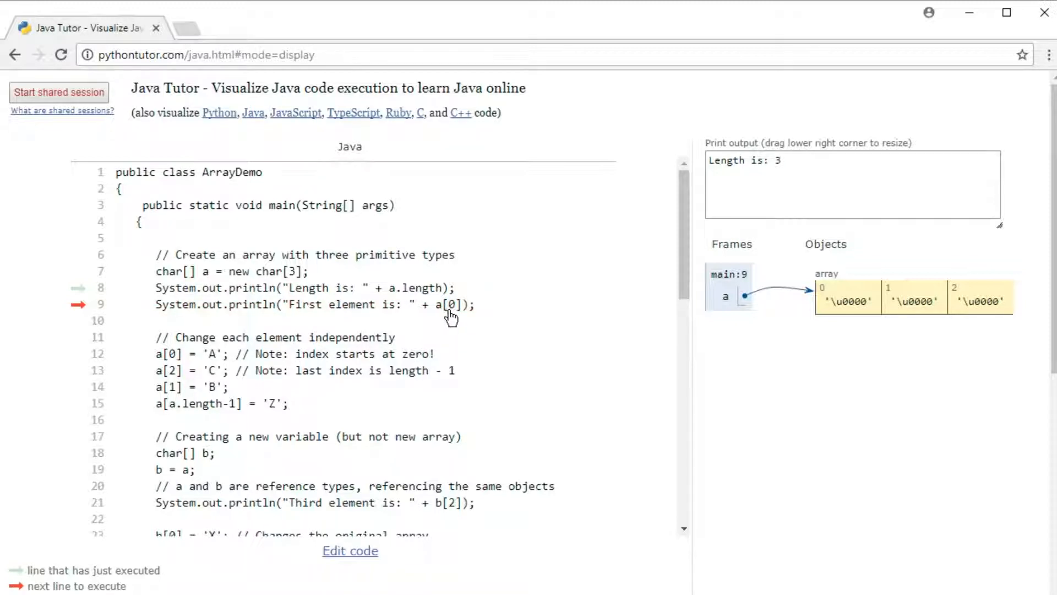
{"action": "mouse_move", "coordinate": [442, 315]}
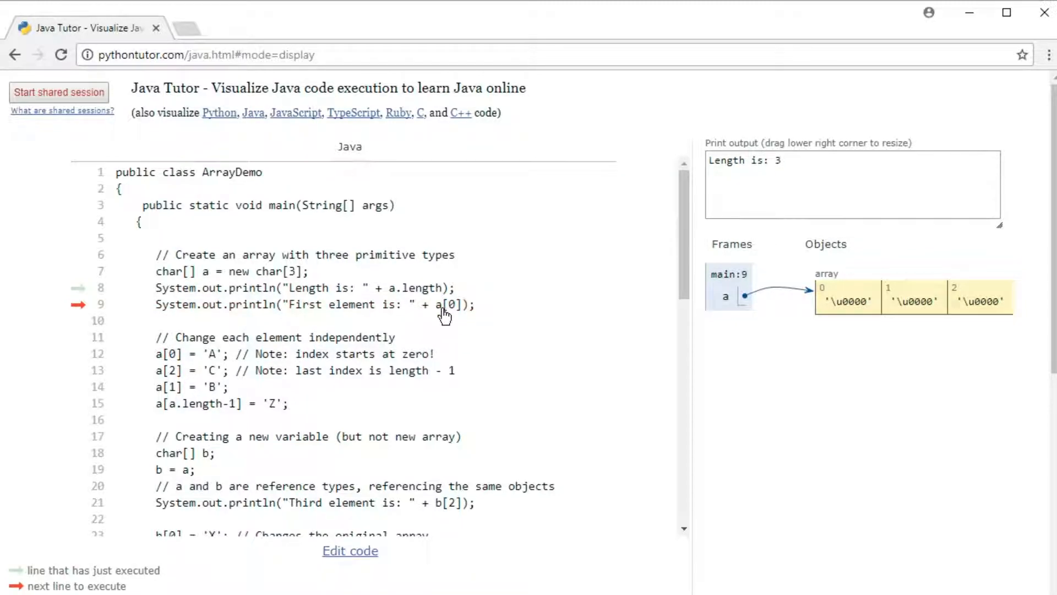
{"action": "mouse_move", "coordinate": [459, 323]}
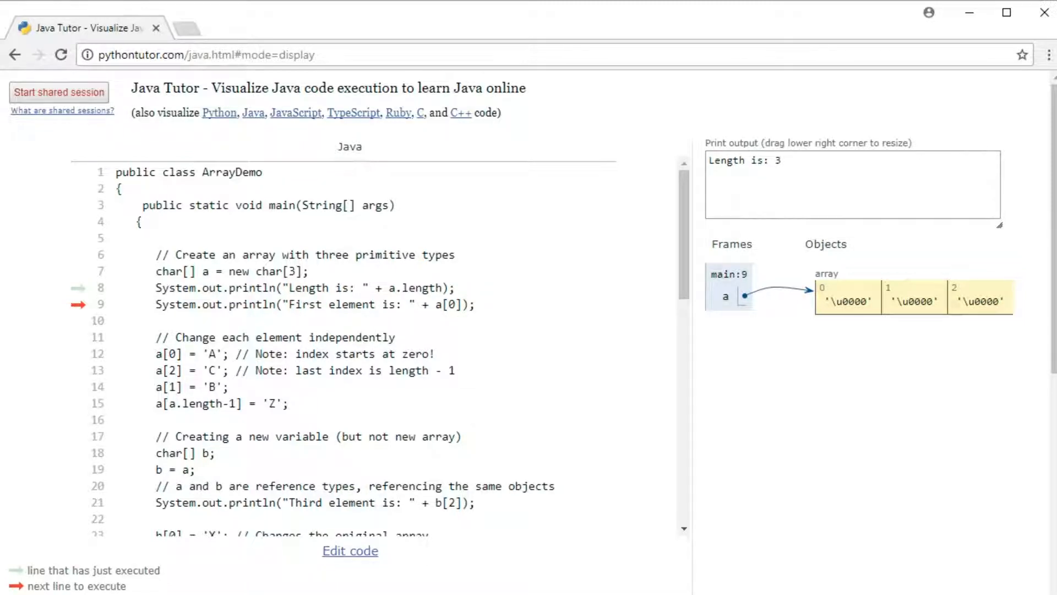
{"action": "mouse_move", "coordinate": [443, 370]}
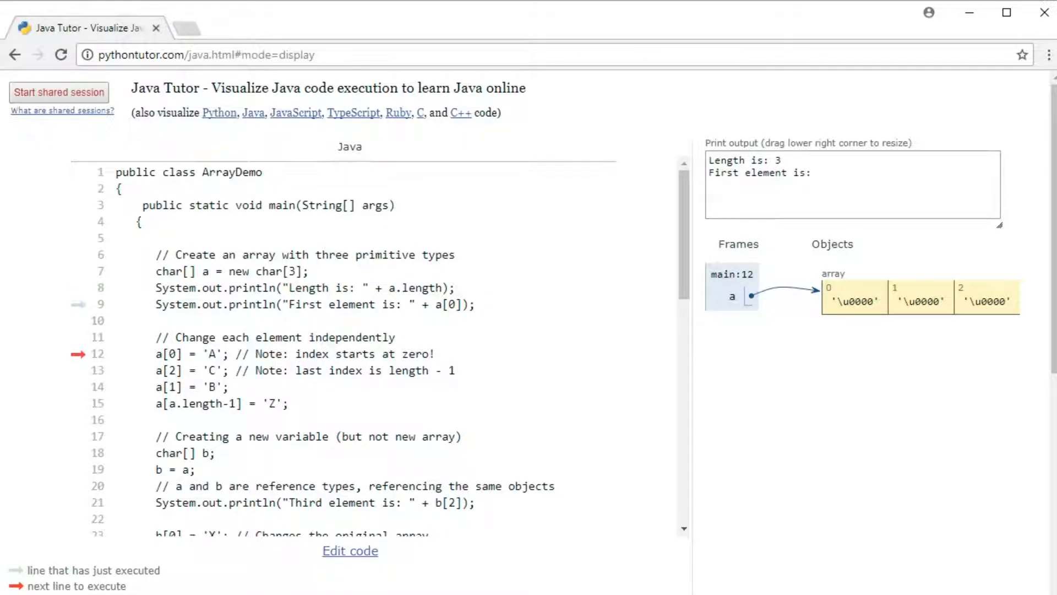
{"action": "mouse_move", "coordinate": [820, 188]}
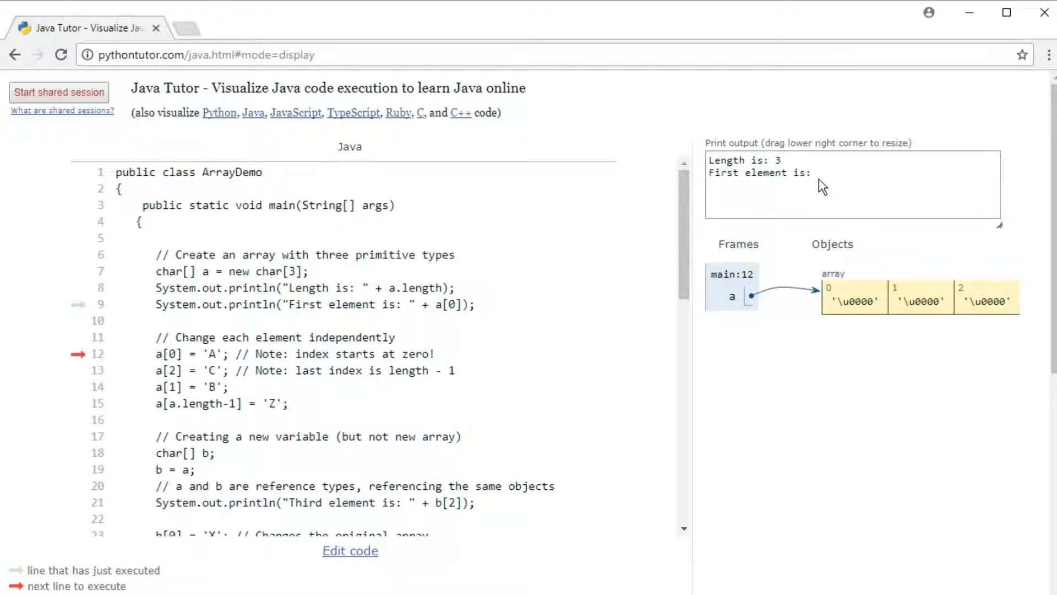
{"action": "mouse_move", "coordinate": [833, 181]}
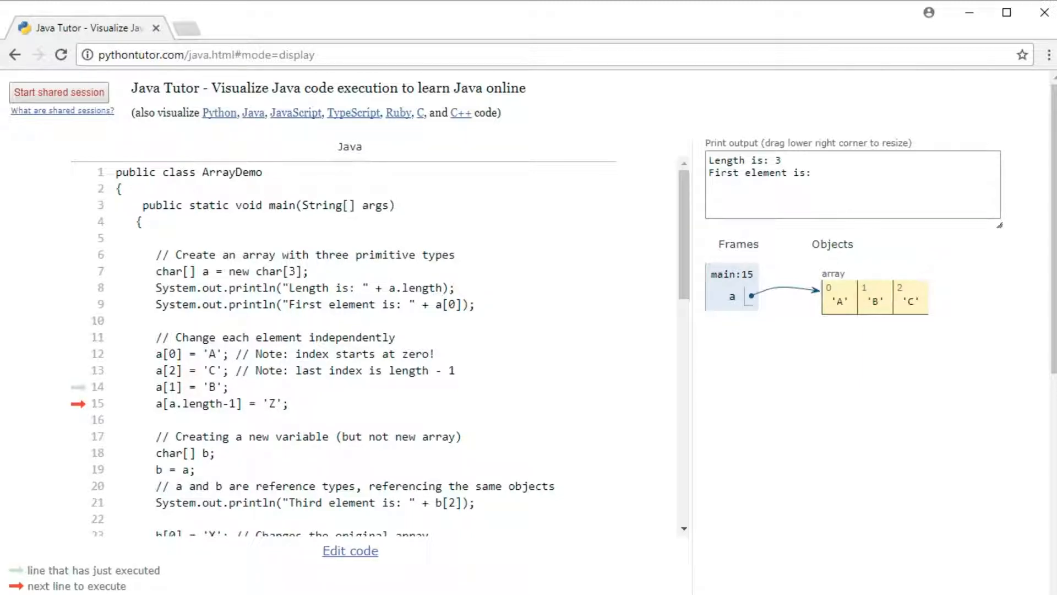
{"action": "mouse_move", "coordinate": [222, 413]}
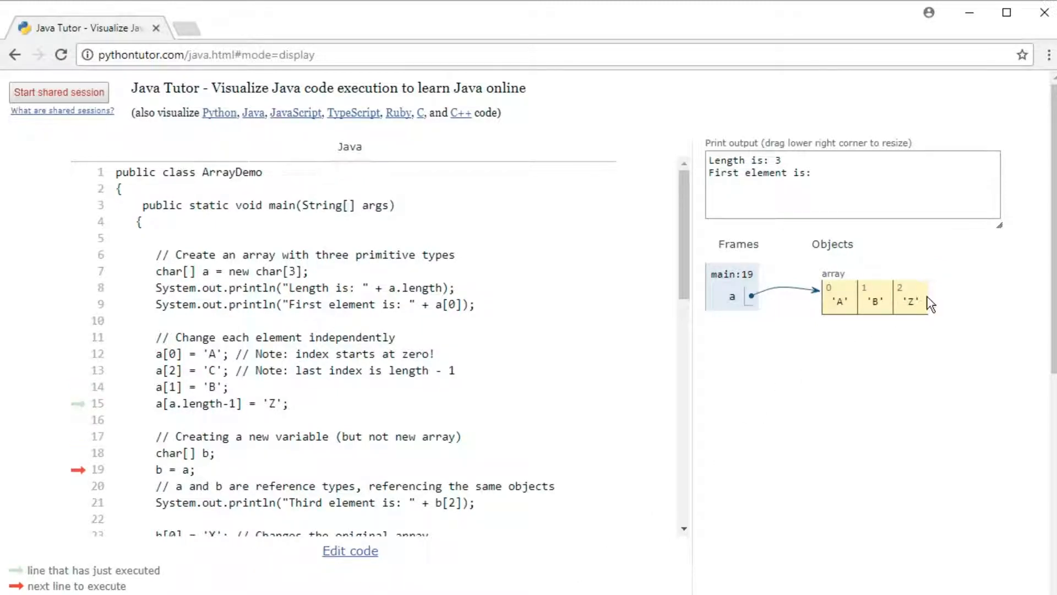
{"action": "mouse_move", "coordinate": [912, 304]}
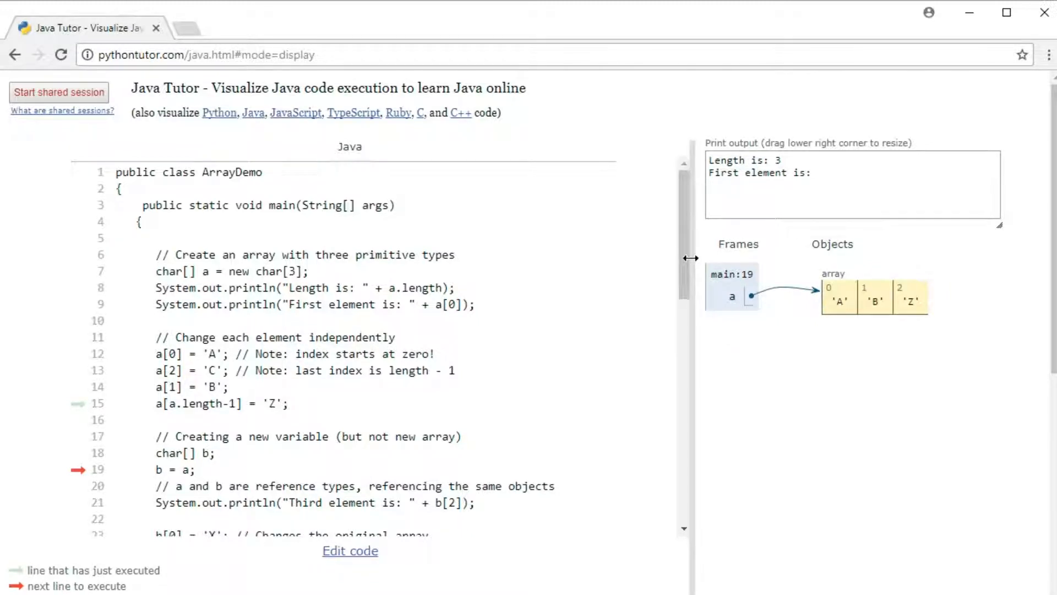
Scroll the visualization to view array a holding 'A', 'B', 'Z' before the b = a assignment.
{"action": "scroll", "scroll_direction": "down", "scroll_amount": 3}
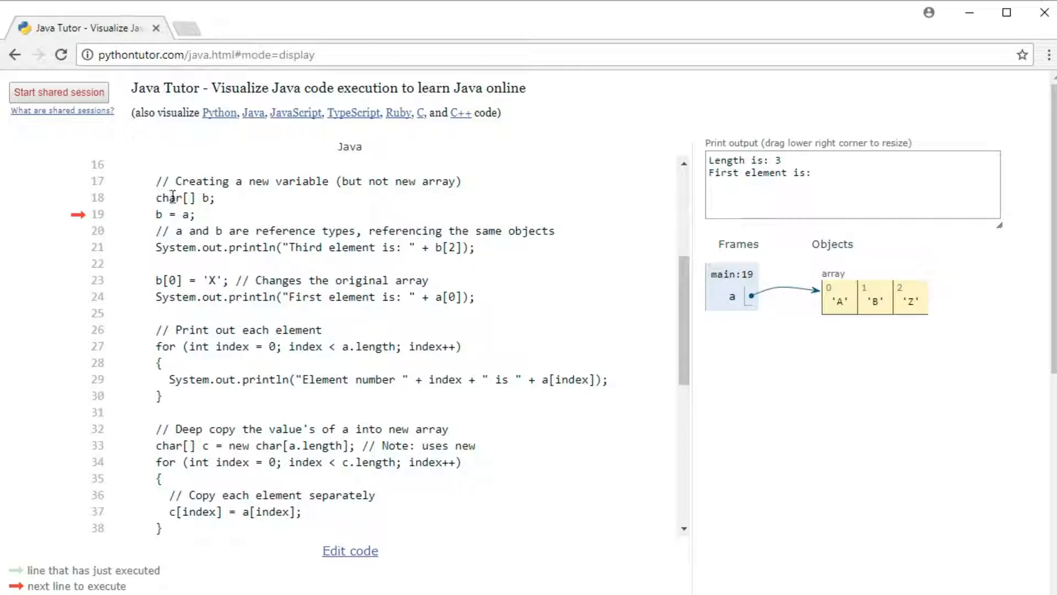
{"action": "mouse_move", "coordinate": [189, 236]}
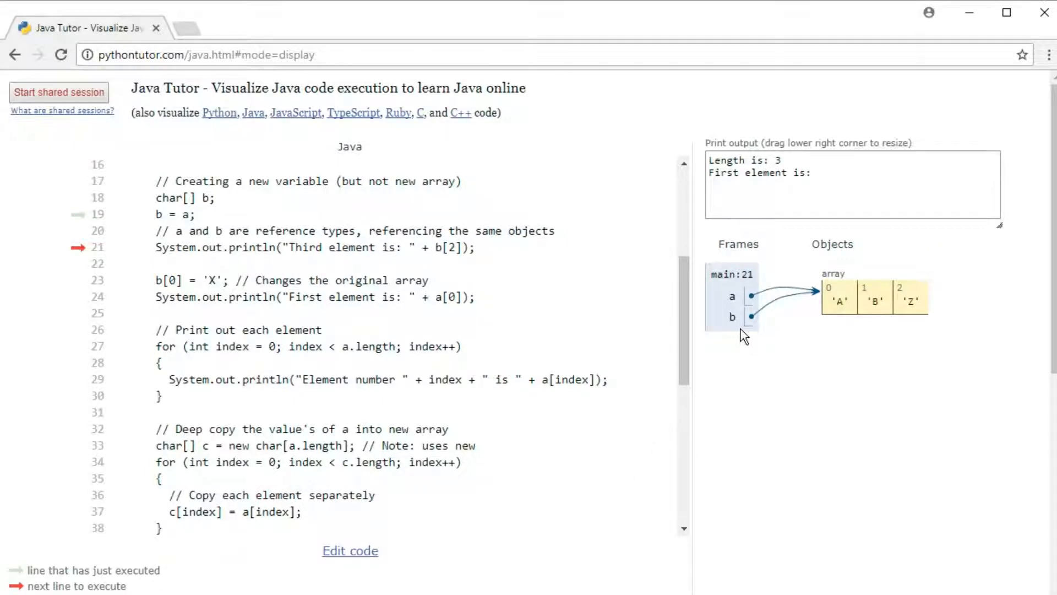
{"action": "mouse_move", "coordinate": [763, 330]}
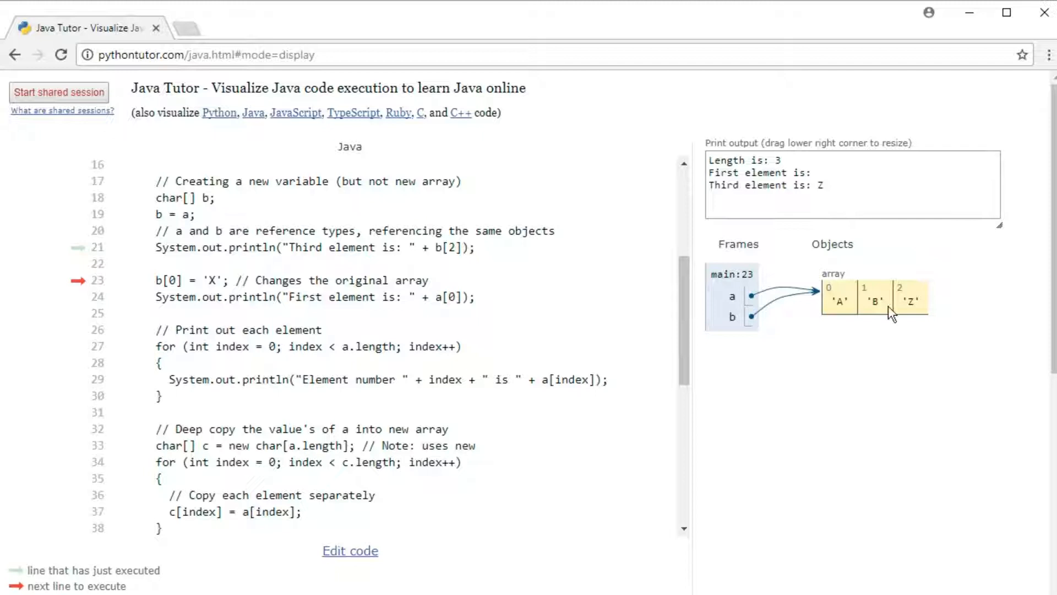
{"action": "mouse_move", "coordinate": [916, 320]}
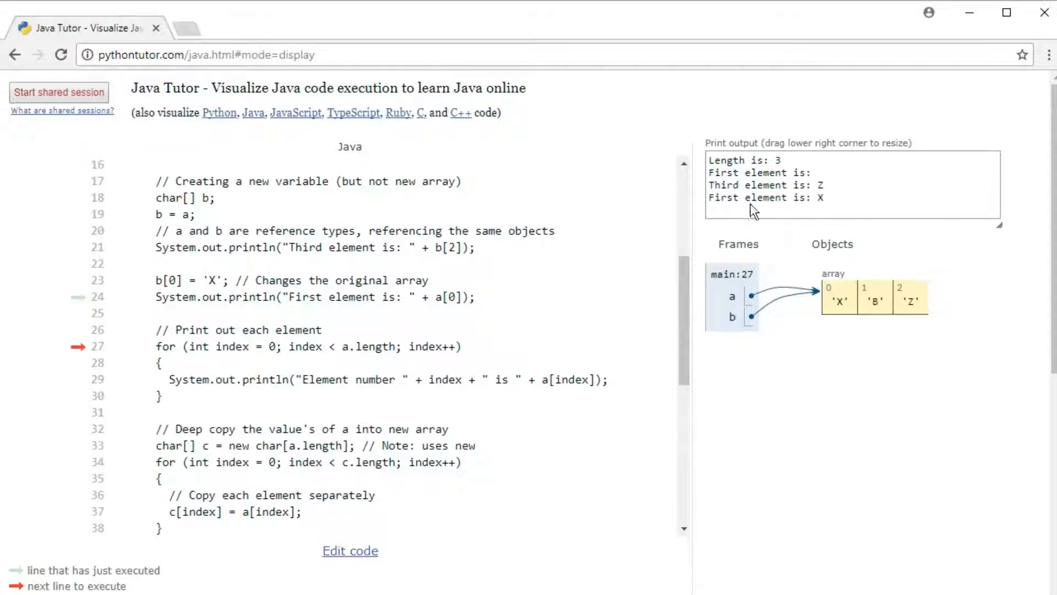
{"action": "mouse_move", "coordinate": [698, 238]}
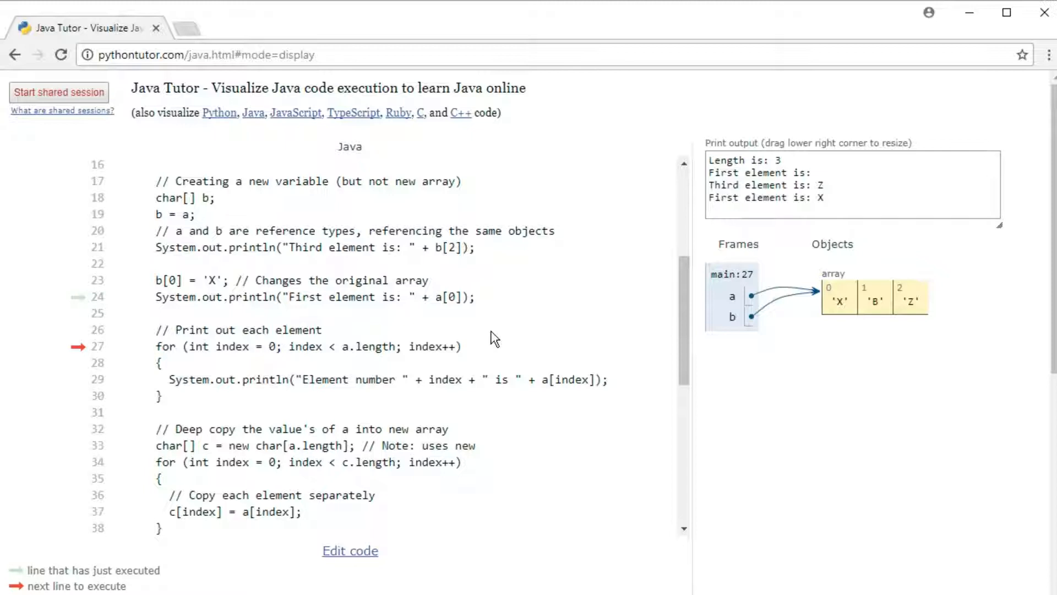
{"action": "mouse_move", "coordinate": [507, 333]}
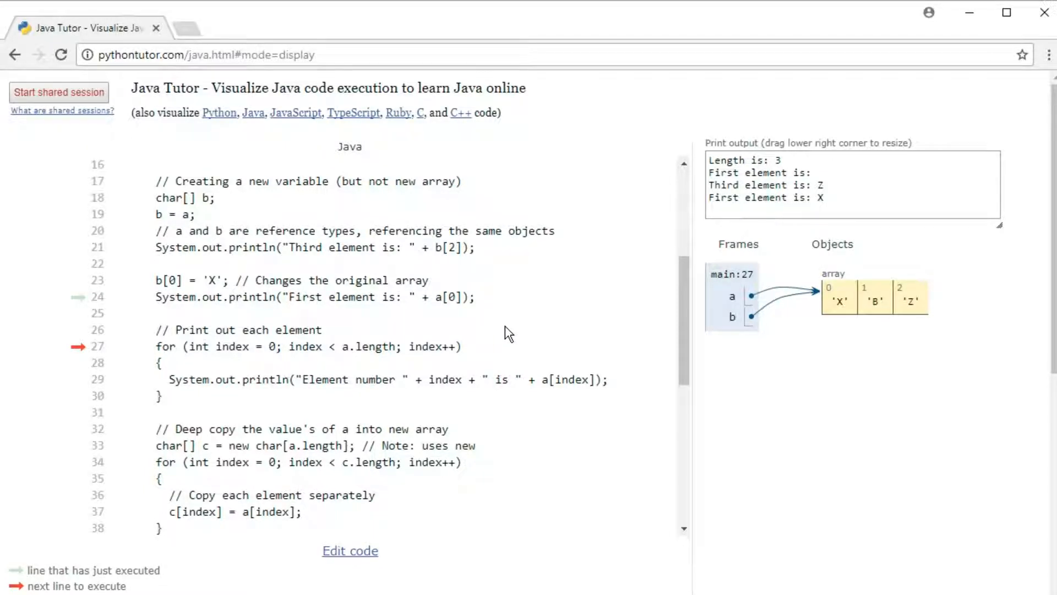
{"action": "mouse_move", "coordinate": [432, 363]}
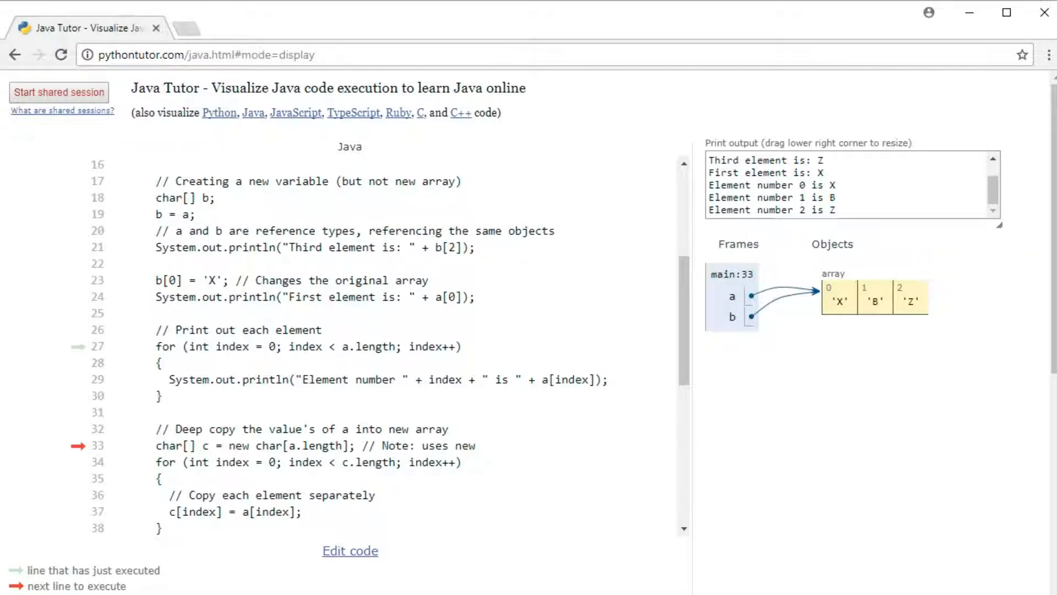
{"action": "mouse_move", "coordinate": [202, 453]}
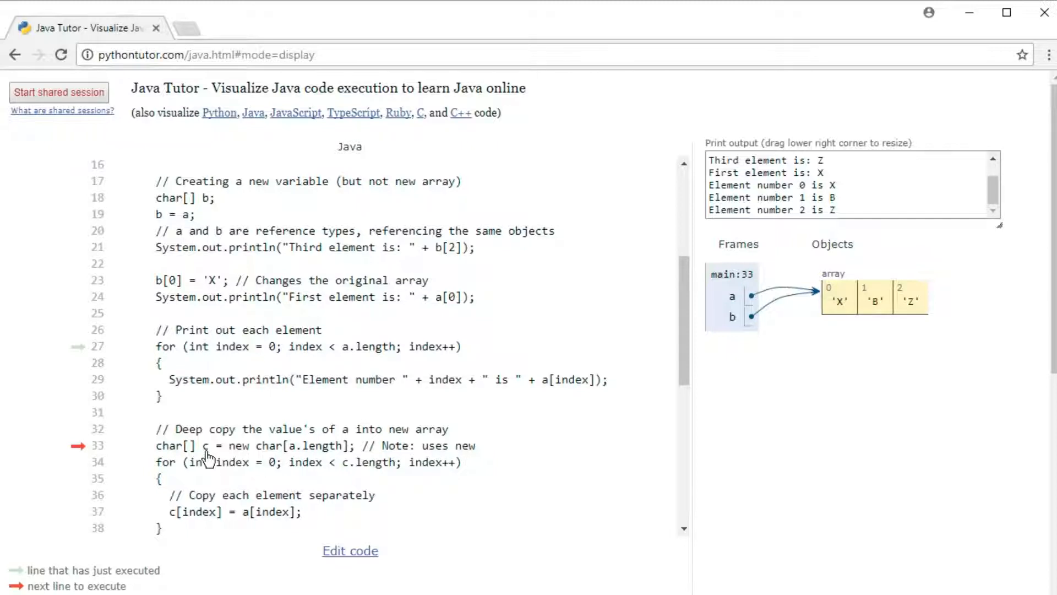
{"action": "mouse_move", "coordinate": [190, 454]}
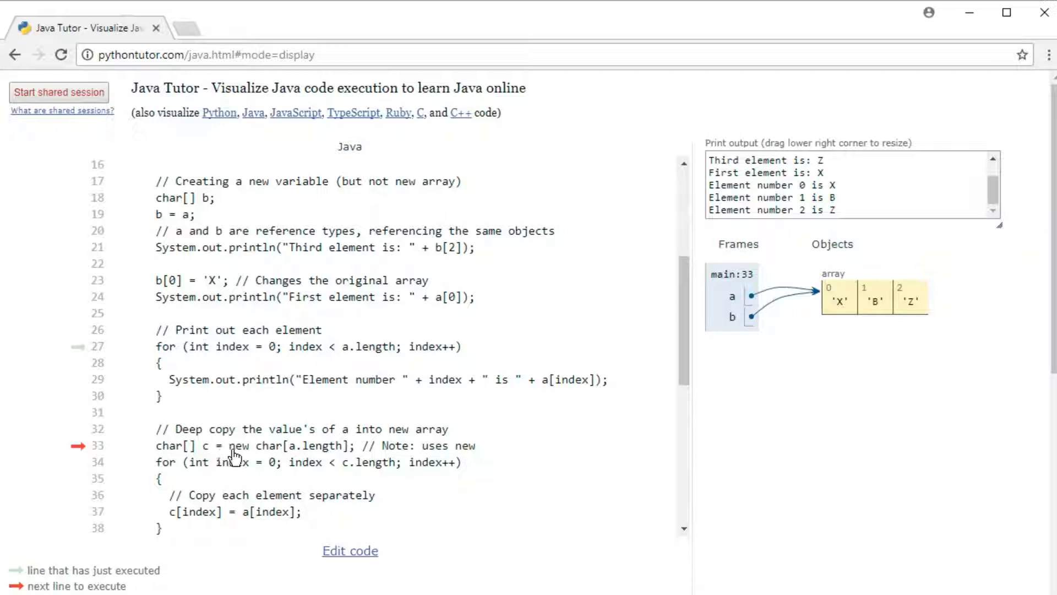
{"action": "mouse_move", "coordinate": [292, 457]}
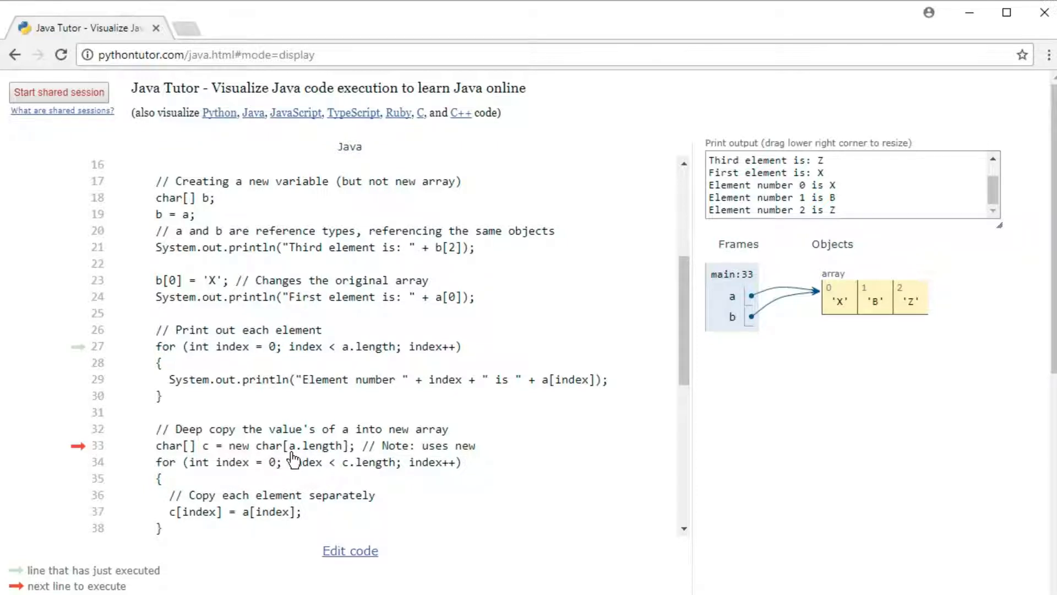
{"action": "mouse_move", "coordinate": [335, 453]}
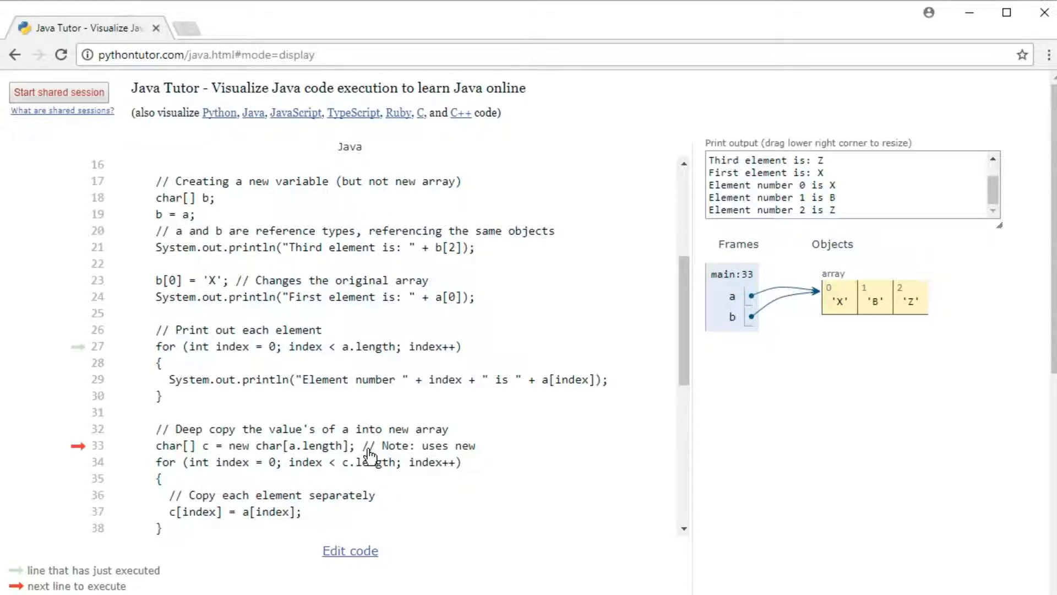
{"action": "mouse_move", "coordinate": [396, 528]}
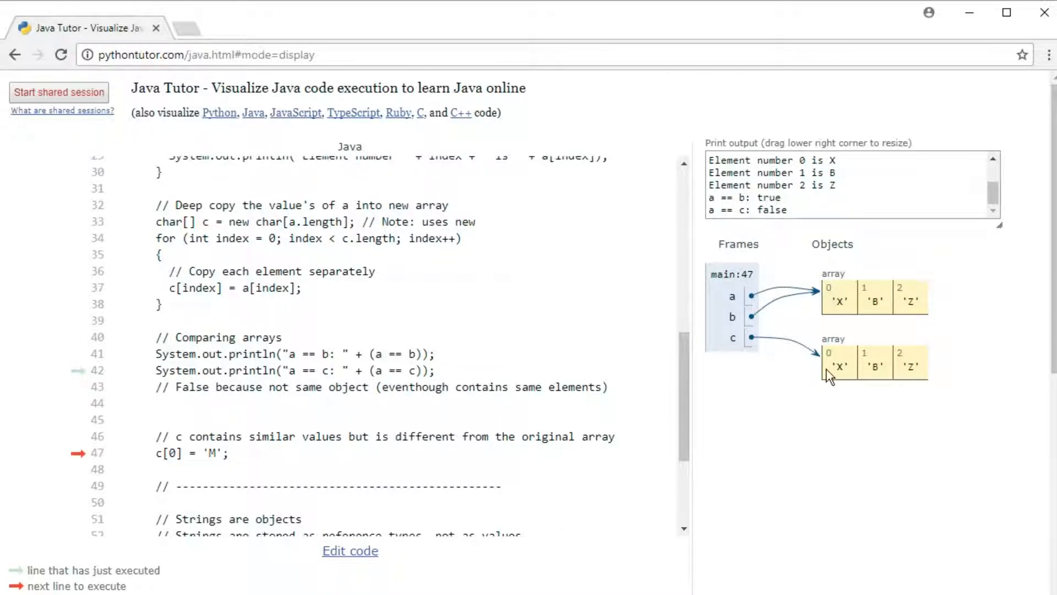
{"action": "mouse_move", "coordinate": [837, 397]}
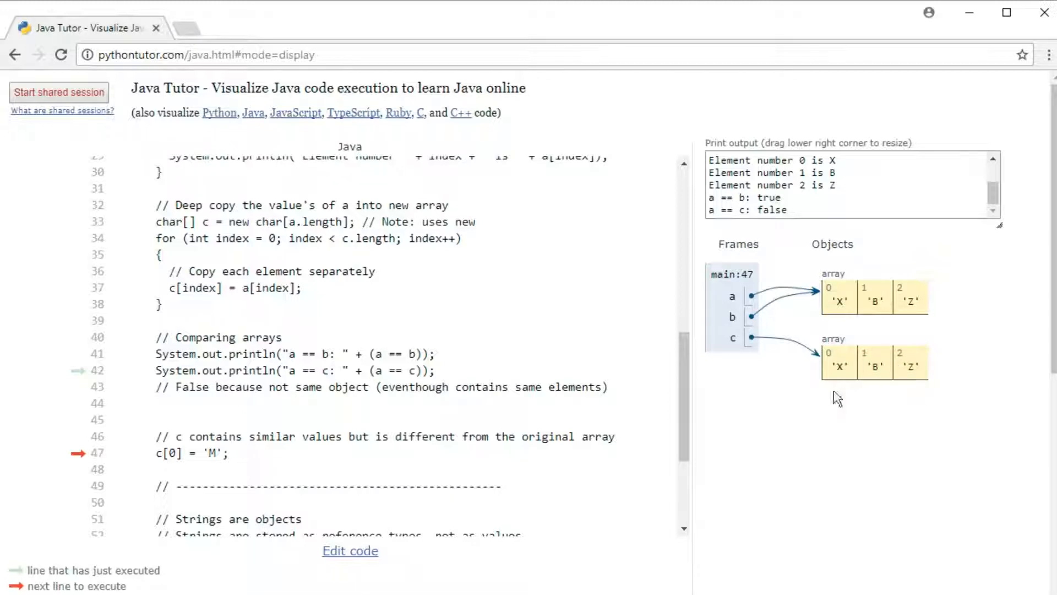
{"action": "mouse_move", "coordinate": [820, 376]}
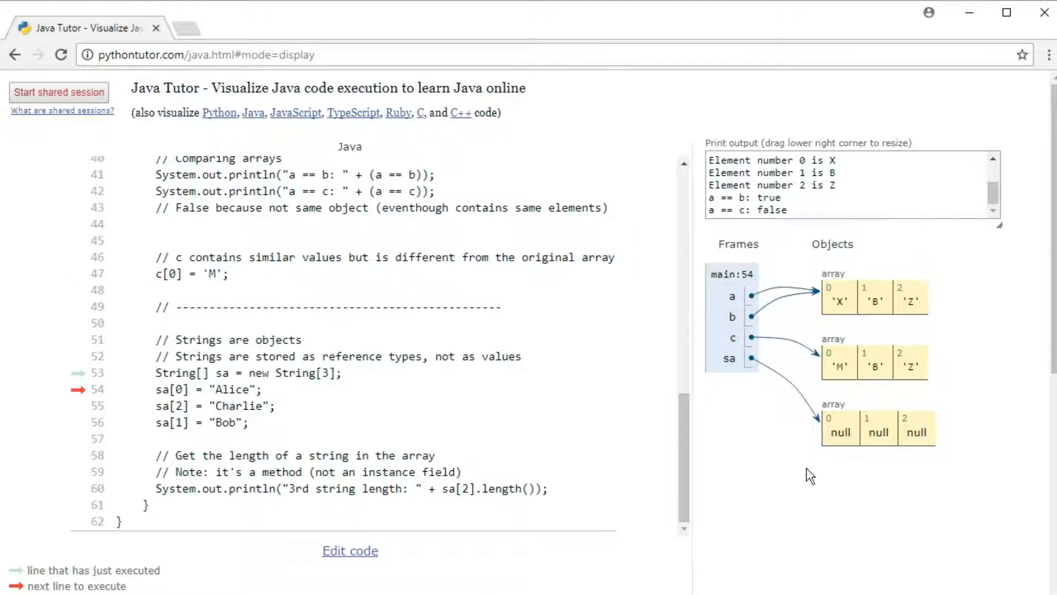
{"action": "mouse_move", "coordinate": [919, 449]}
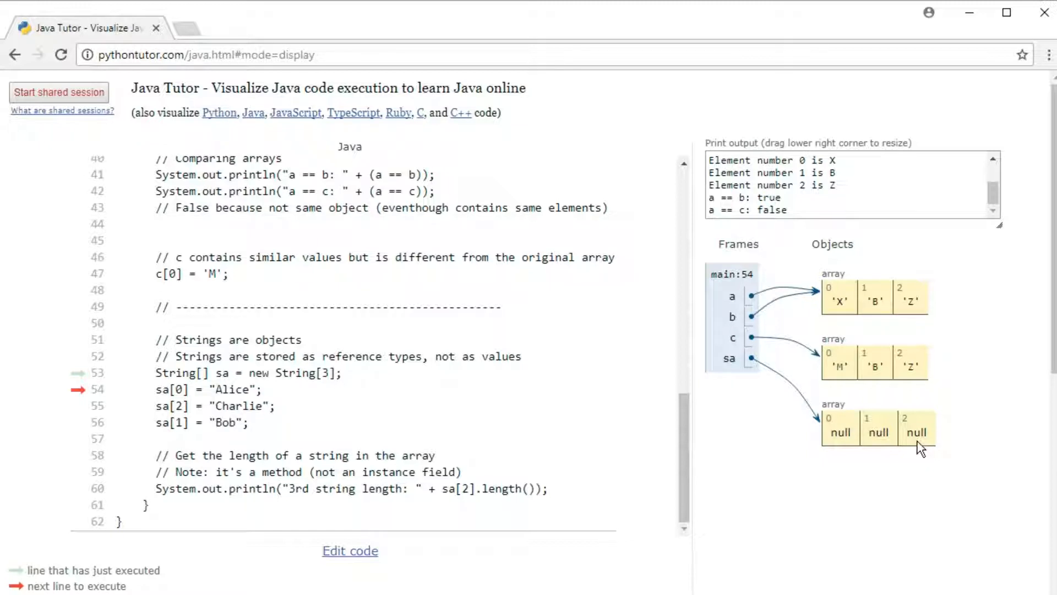
{"action": "mouse_move", "coordinate": [784, 454]}
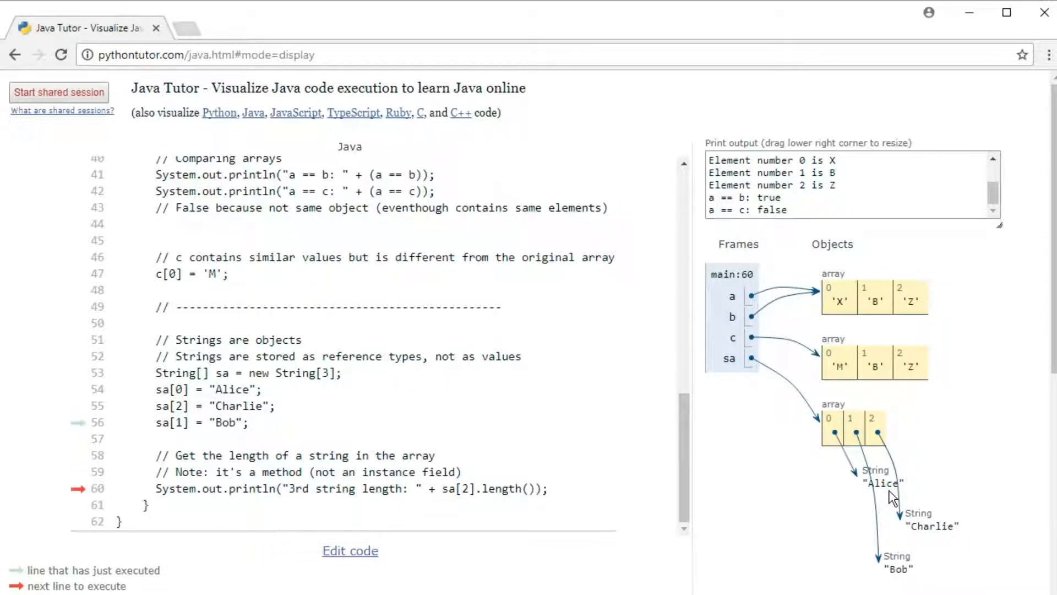
{"action": "mouse_move", "coordinate": [841, 457]}
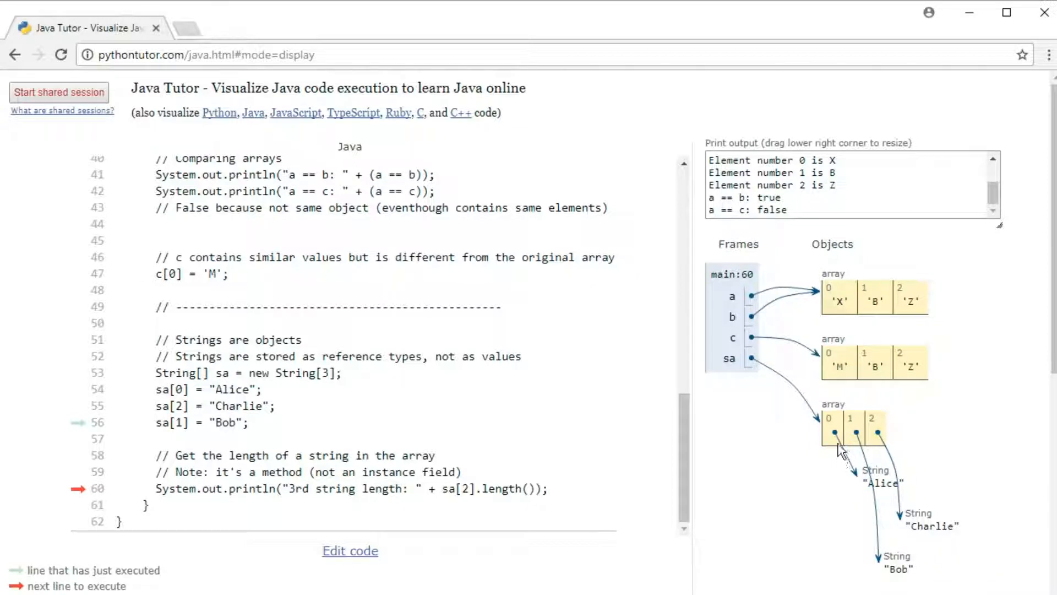
{"action": "mouse_move", "coordinate": [849, 576]}
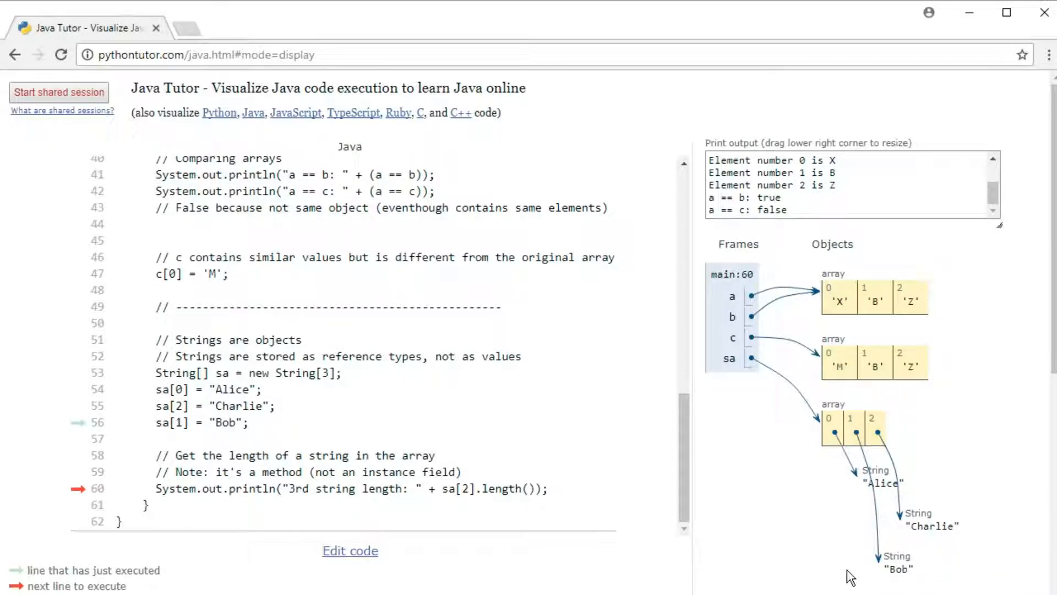
{"action": "mouse_move", "coordinate": [848, 582]}
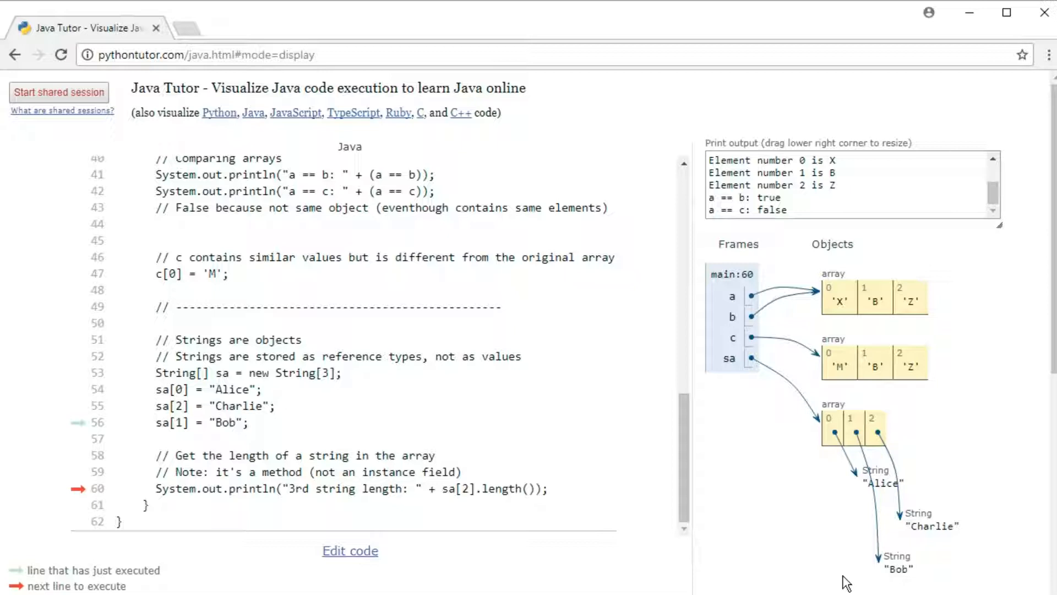
{"action": "mouse_move", "coordinate": [450, 511]}
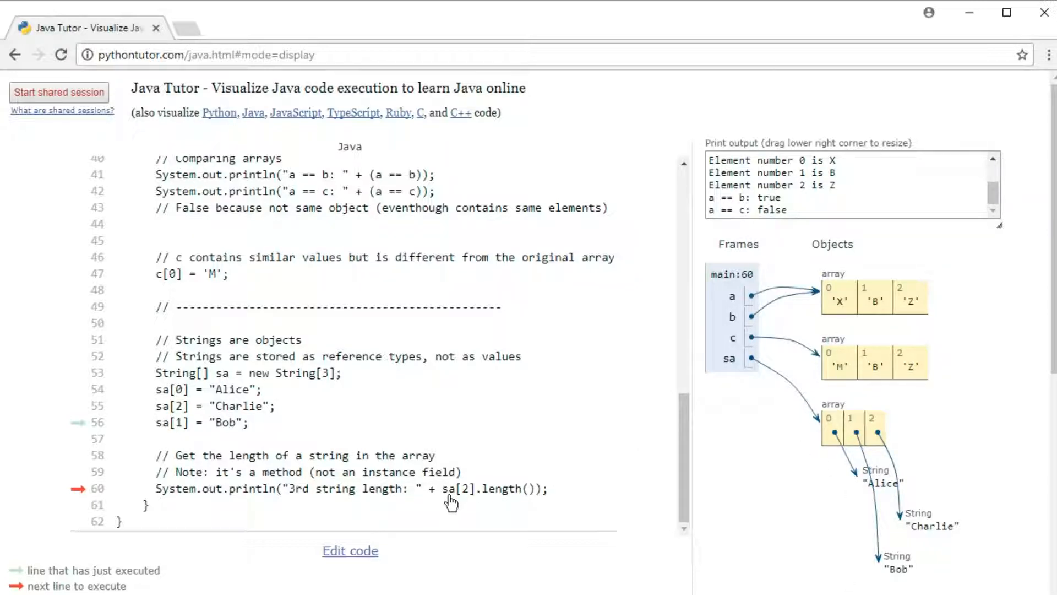
{"action": "mouse_move", "coordinate": [474, 505]}
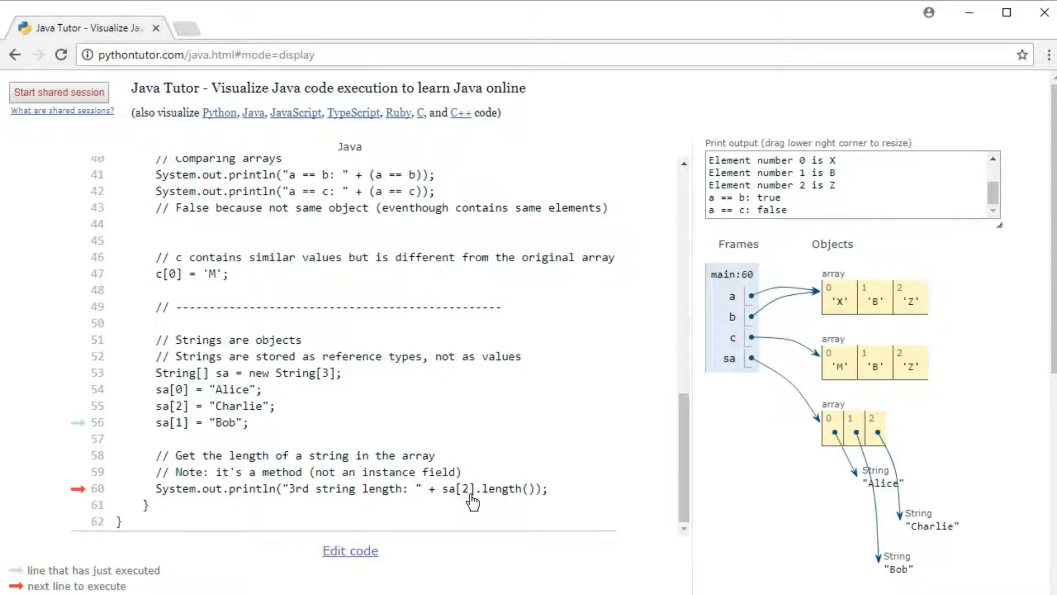
{"action": "mouse_move", "coordinate": [484, 502]}
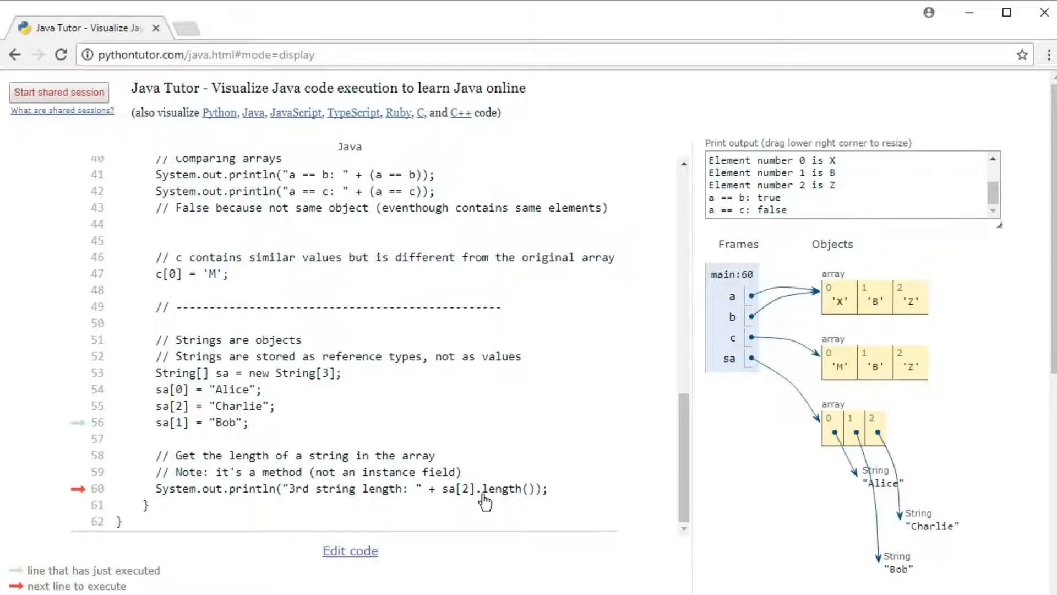
{"action": "mouse_move", "coordinate": [537, 513]}
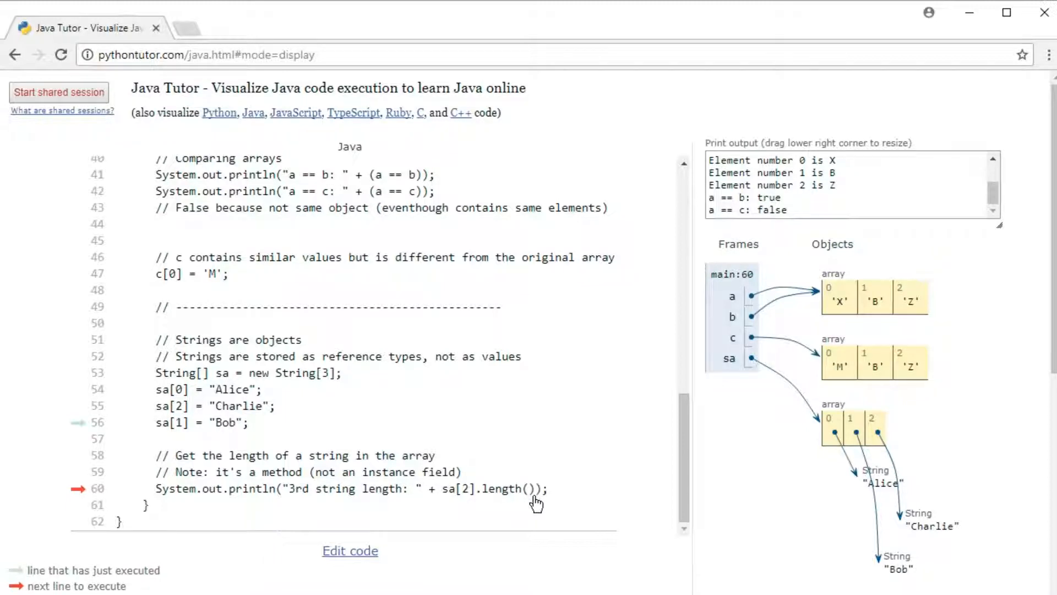
{"action": "mouse_move", "coordinate": [491, 580]}
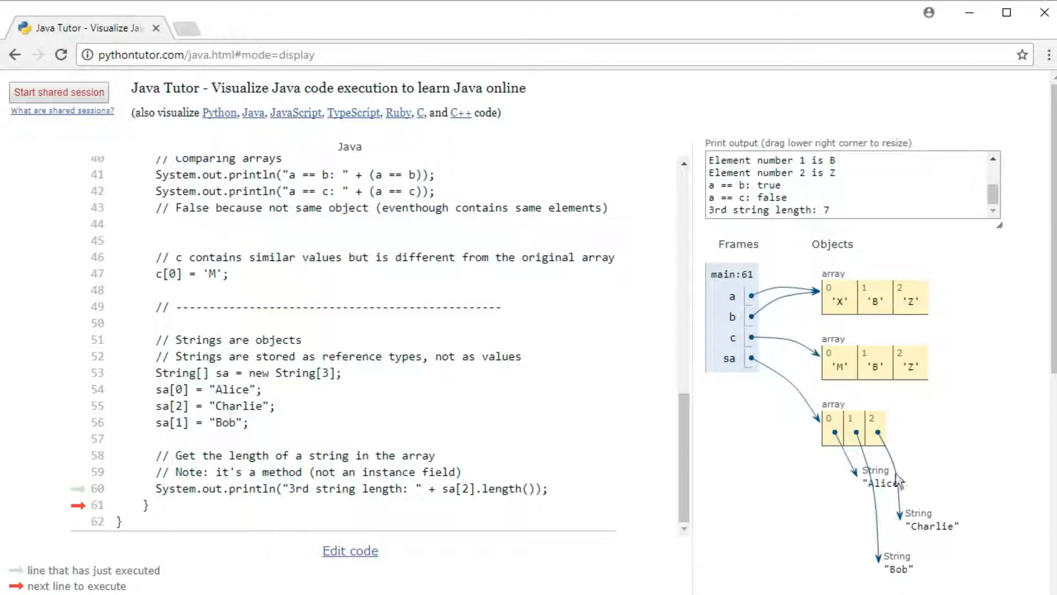
{"action": "mouse_move", "coordinate": [958, 527]}
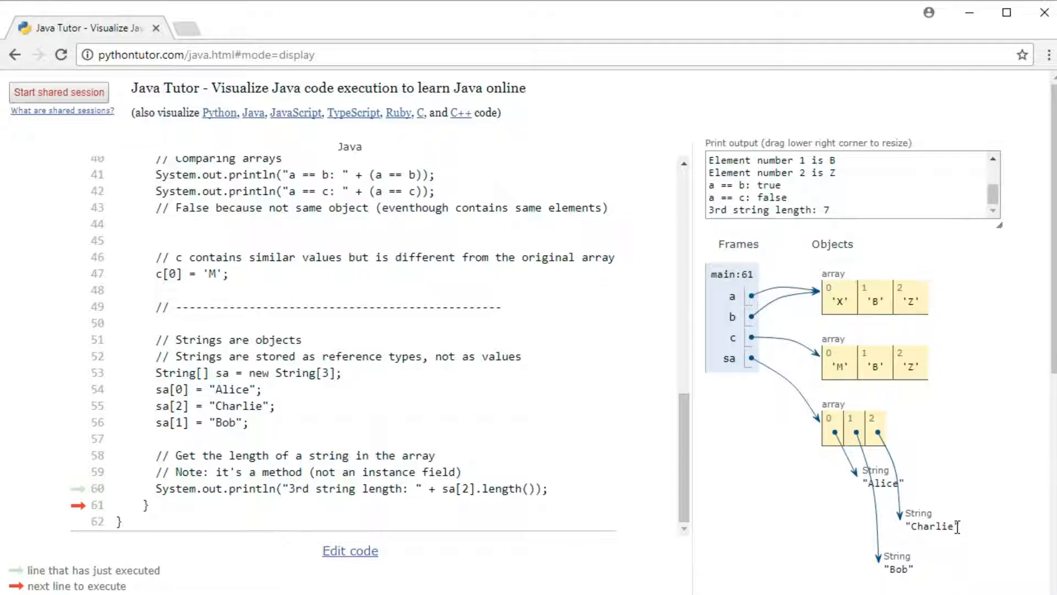